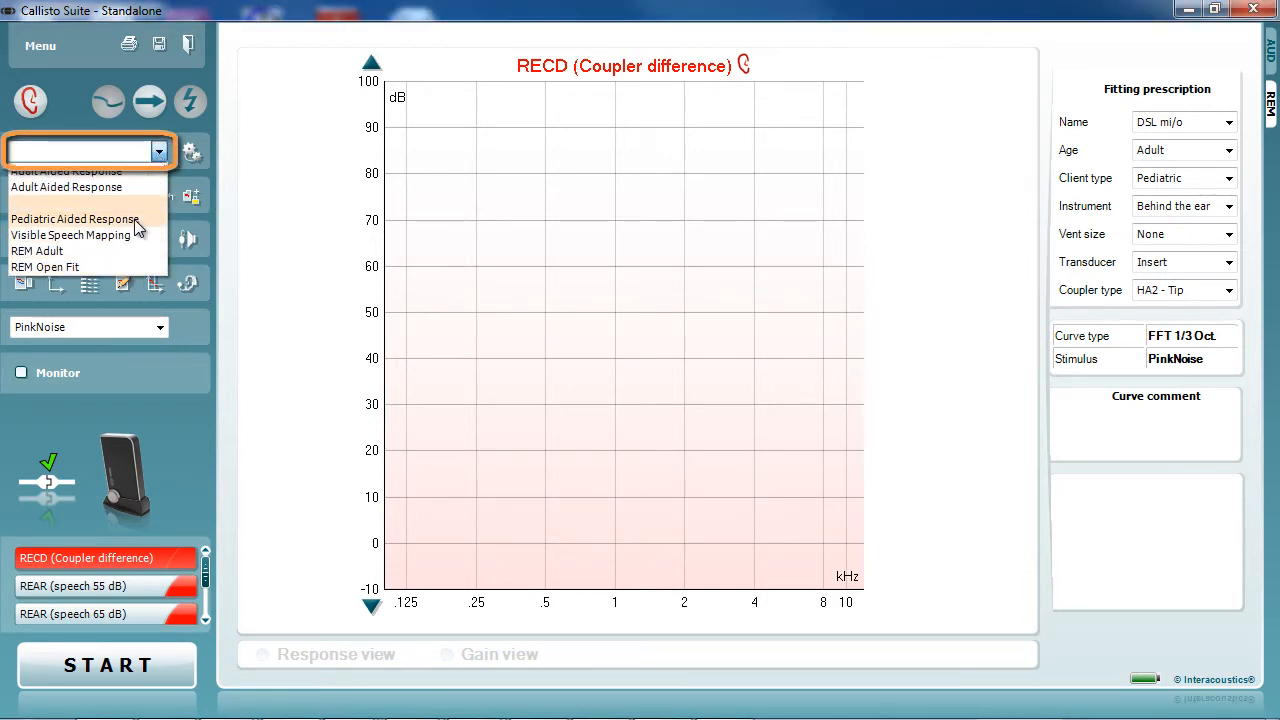
- Select Pediatric Aided Response from the protocol dropdown
{"action": "left_click", "coordinate": [74, 218]}
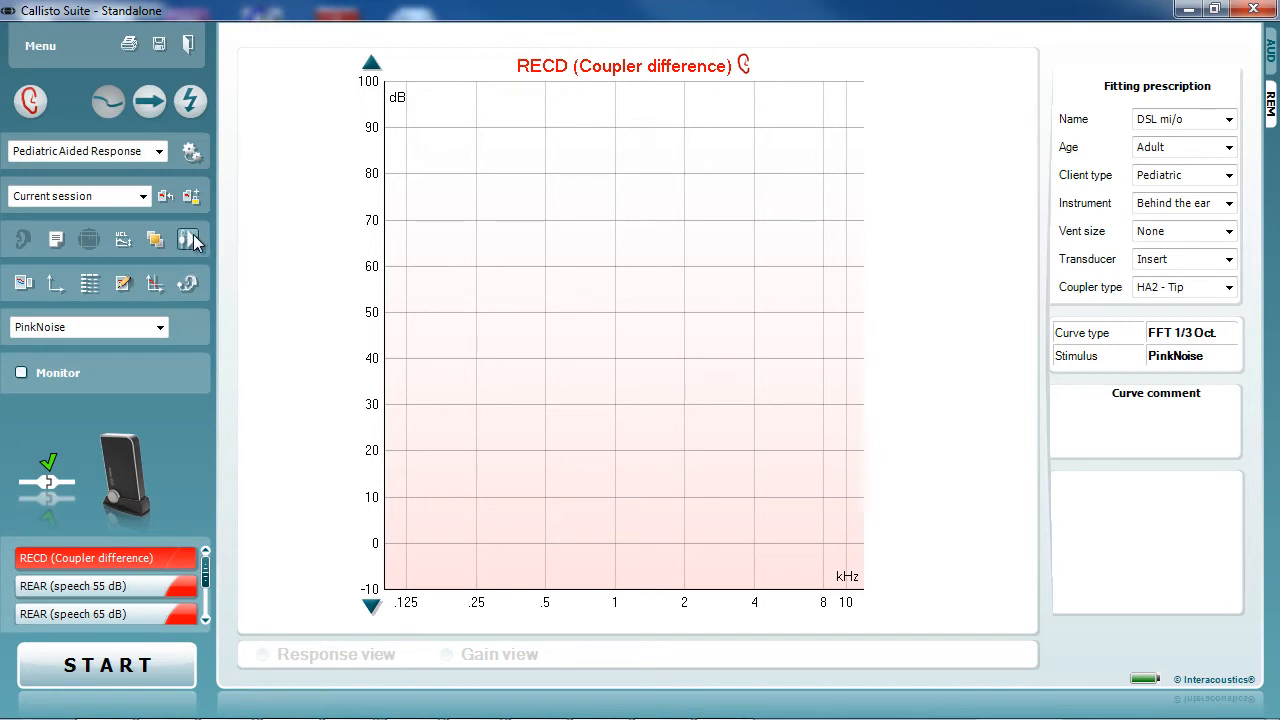
{"action": "mouse_move", "coordinate": [189, 240]}
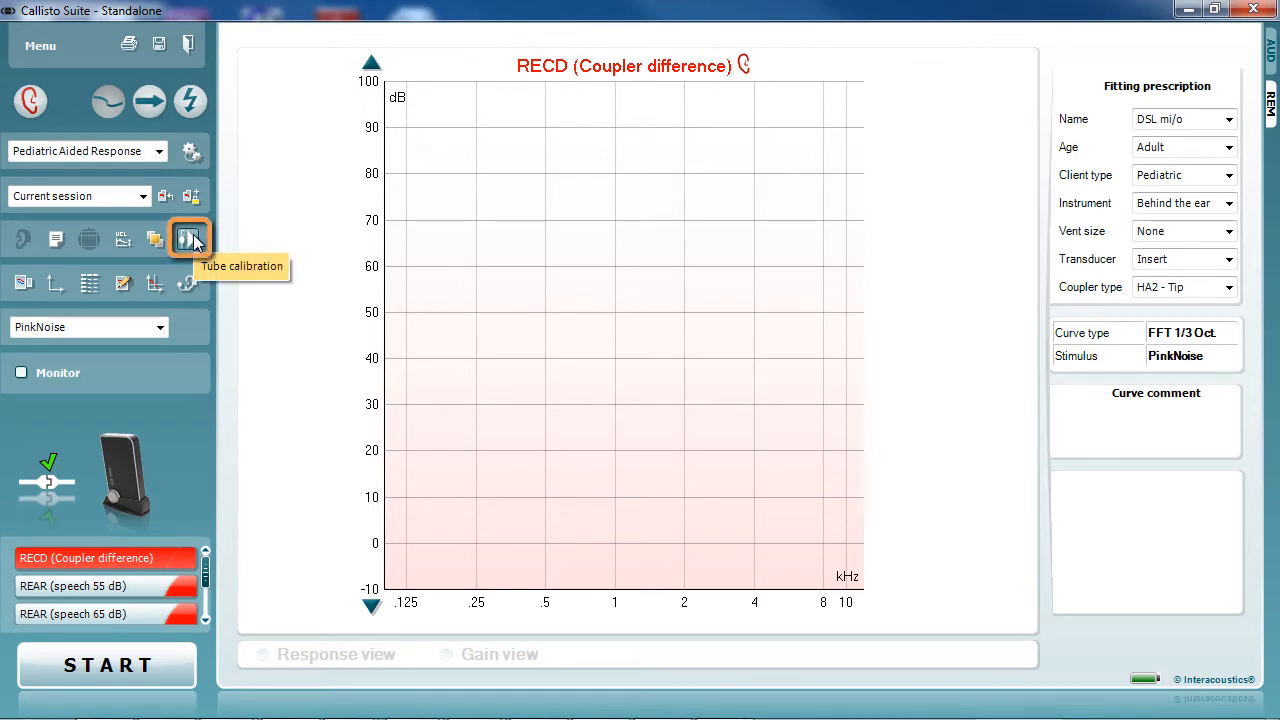
{"action": "mouse_move", "coordinate": [198, 242]}
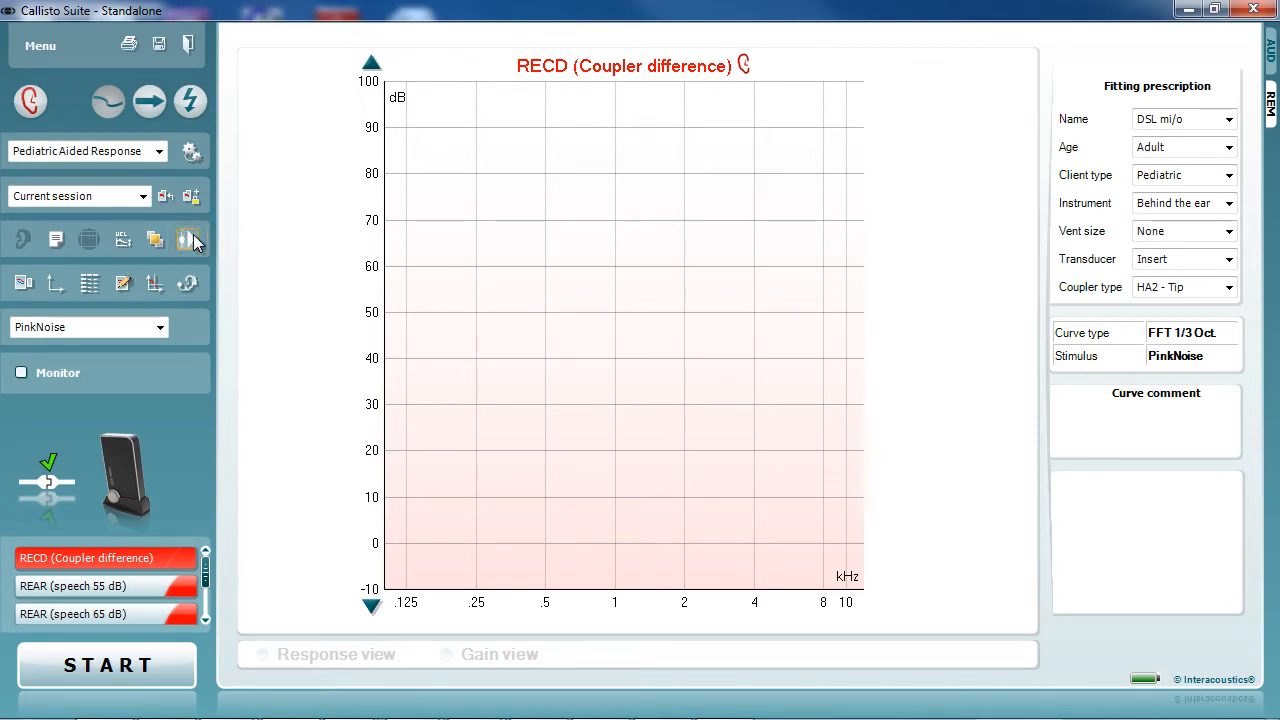
- Recalibrate the regular probe tube, replacing the existing calibration curve
{"action": "left_click", "coordinate": [187, 239]}
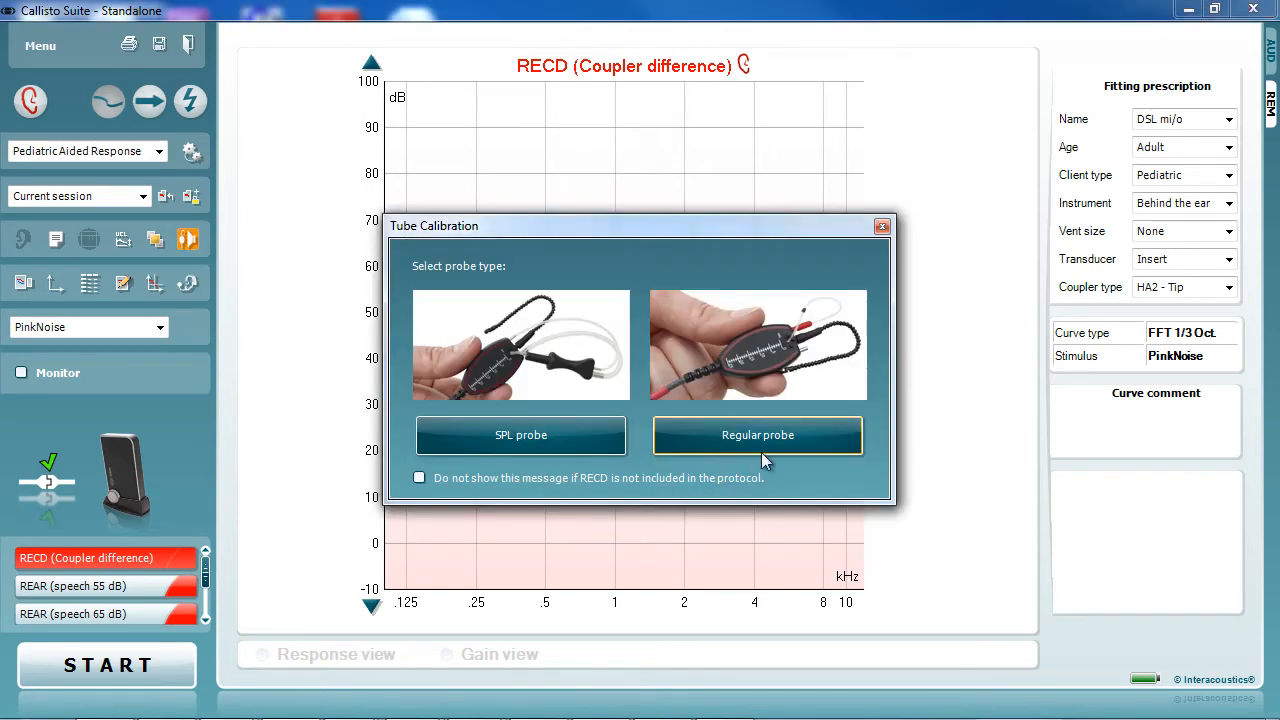
{"action": "left_click", "coordinate": [757, 435]}
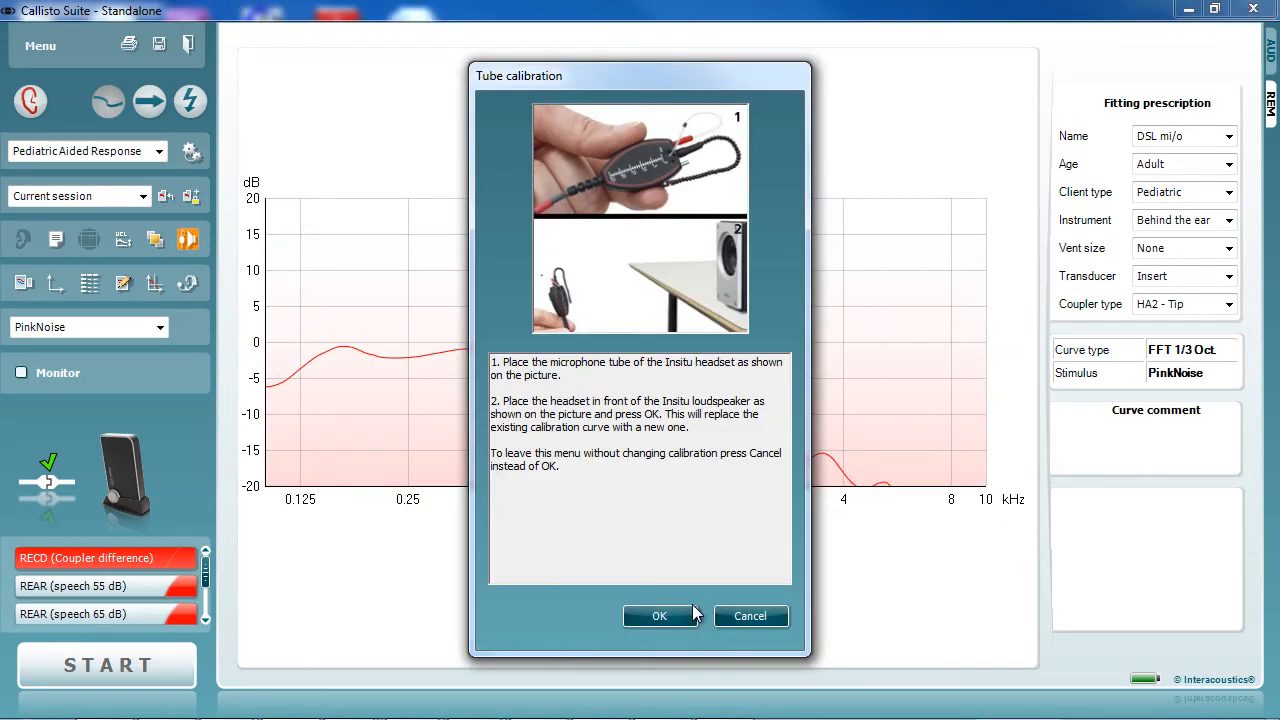
{"action": "left_click", "coordinate": [660, 616]}
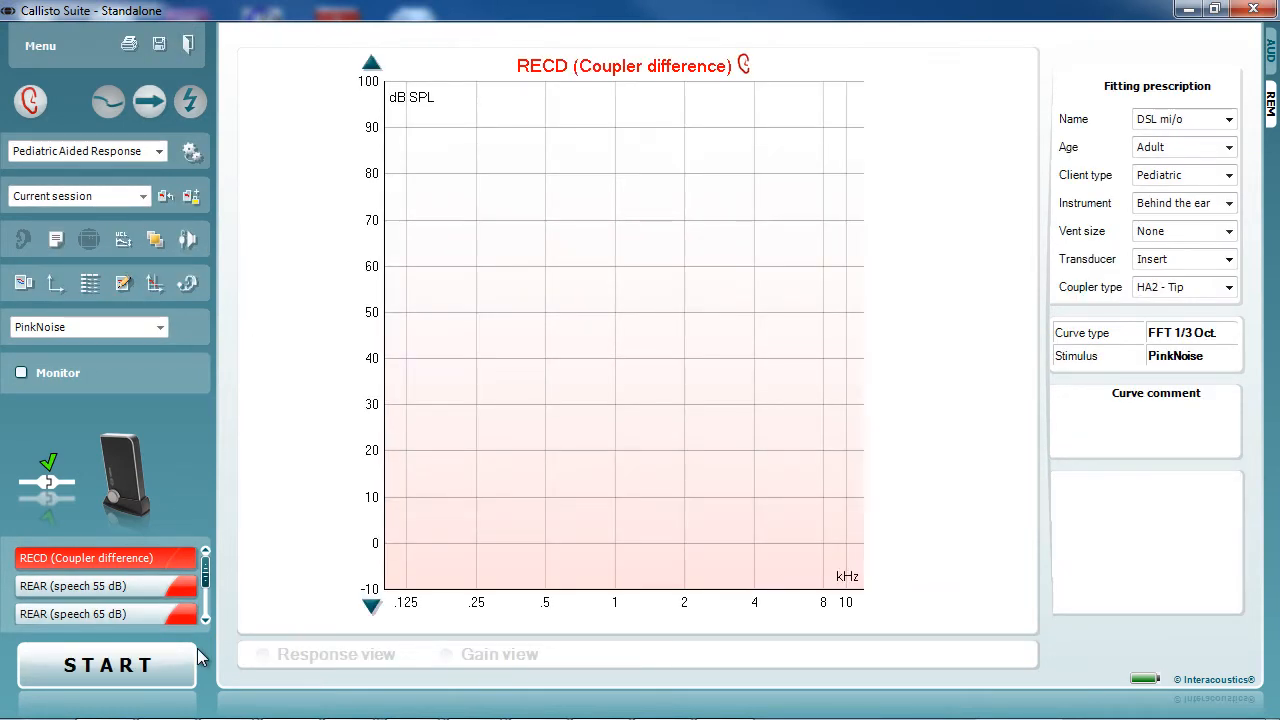
- Start the RECD (coupler difference) measurement
{"action": "left_click", "coordinate": [95, 558]}
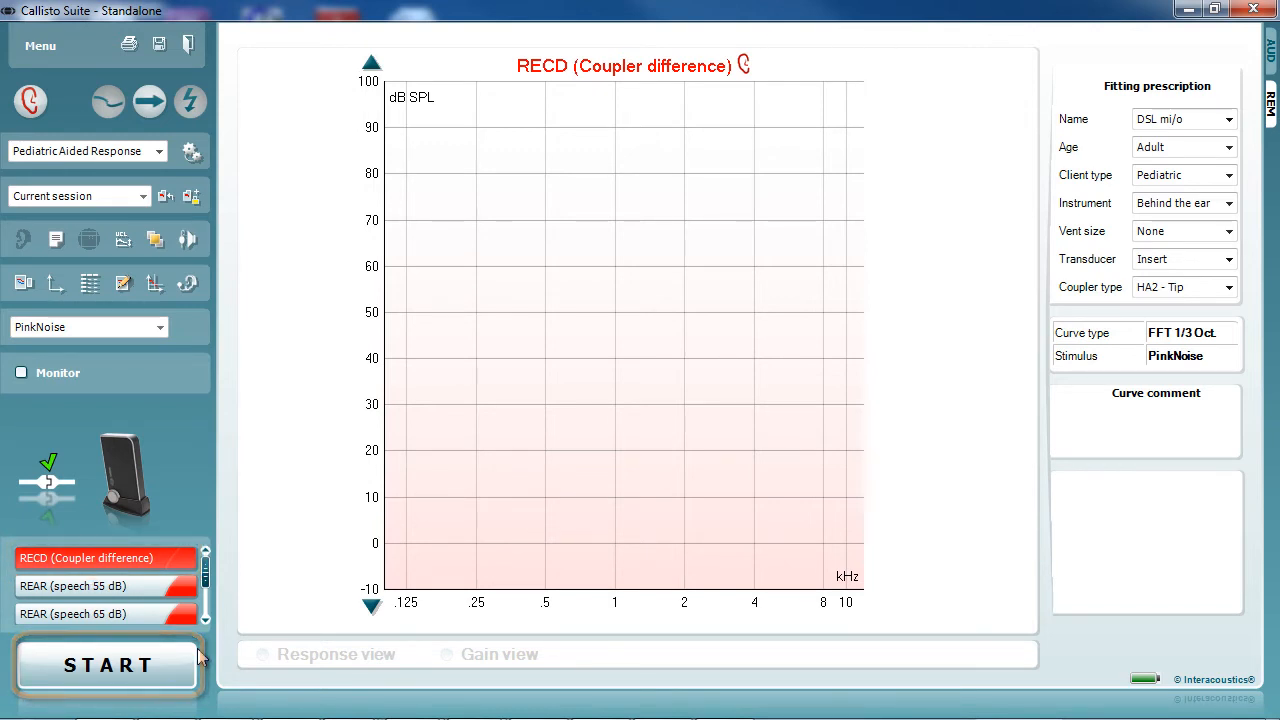
{"action": "left_click", "coordinate": [97, 666]}
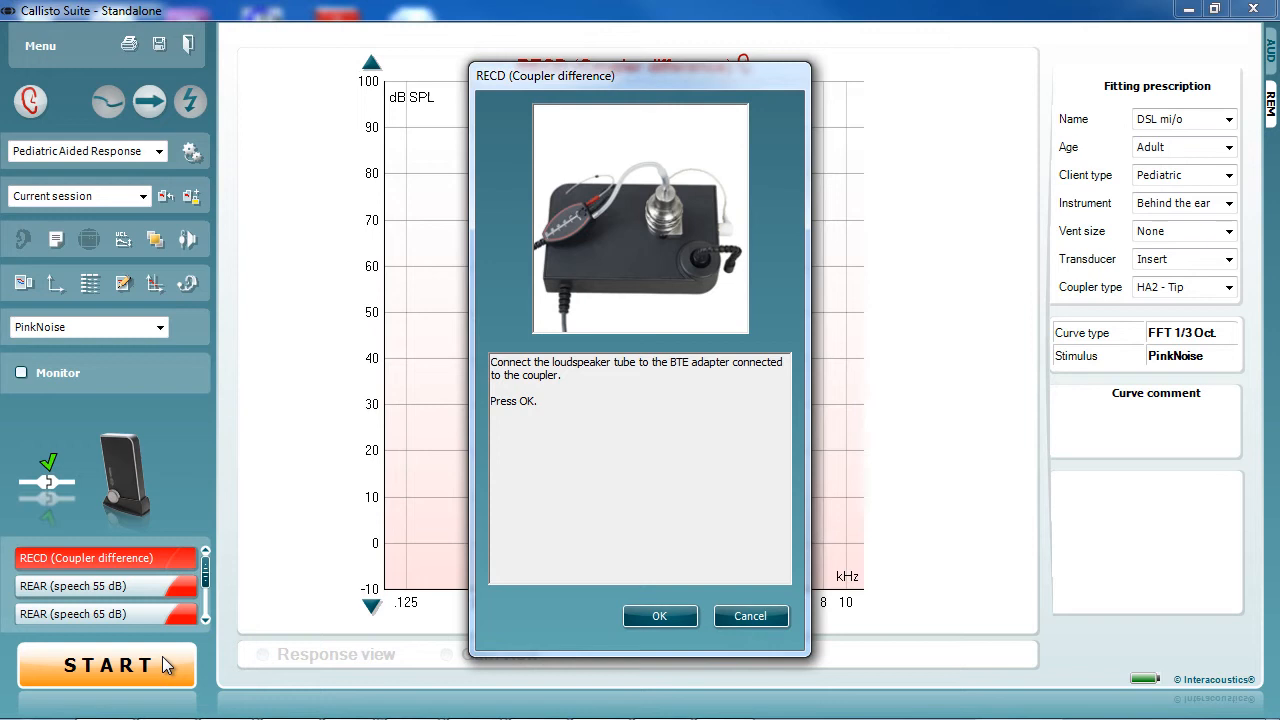
{"action": "mouse_move", "coordinate": [180, 680]}
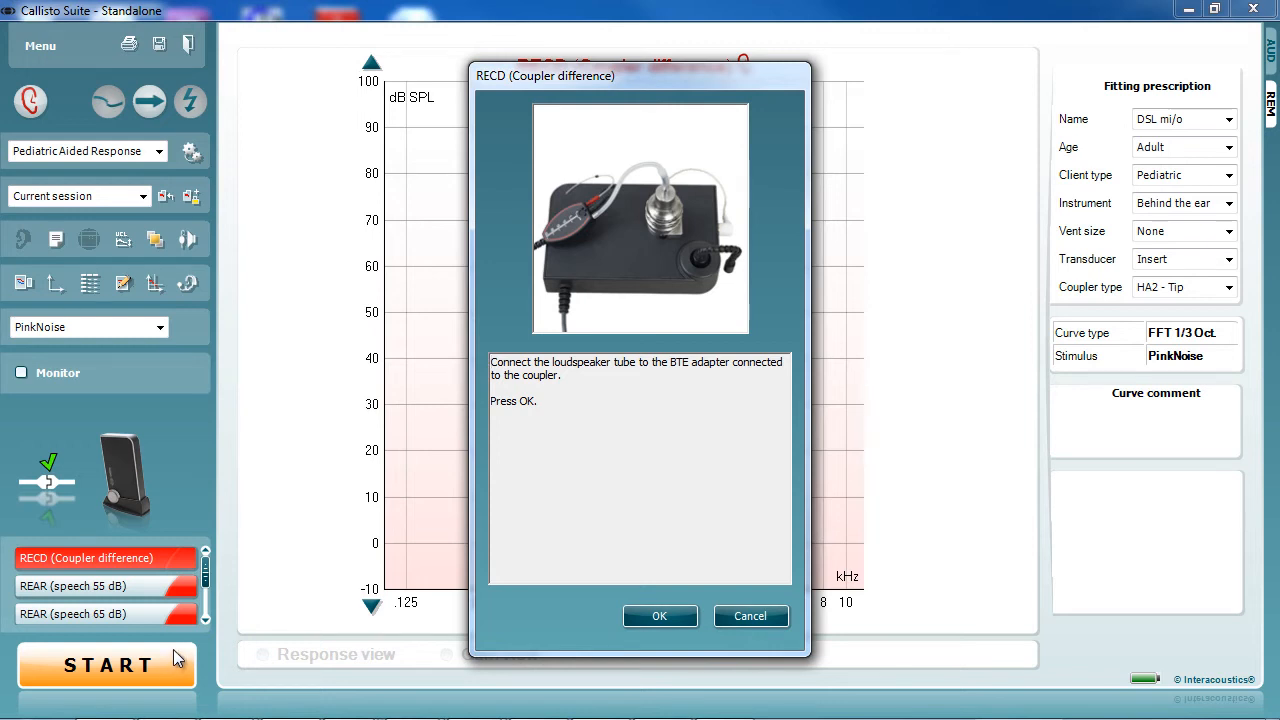
{"action": "mouse_move", "coordinate": [190, 660]}
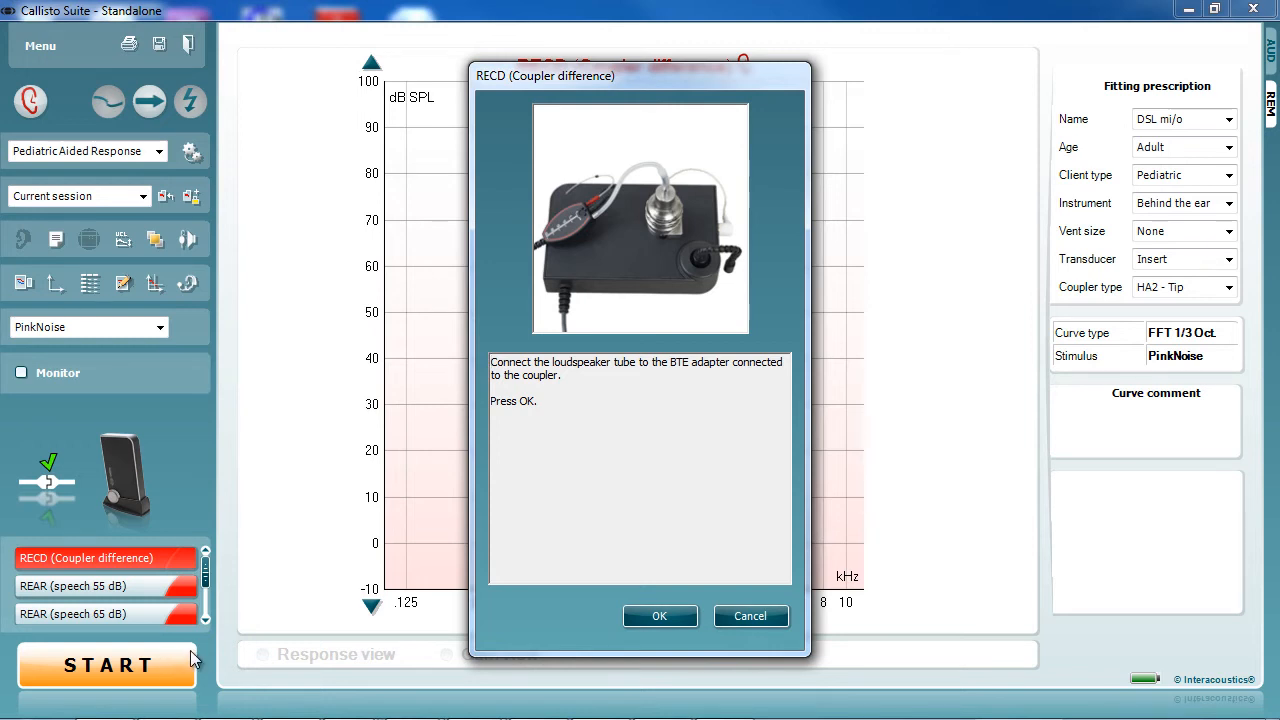
{"action": "mouse_move", "coordinate": [205, 658]}
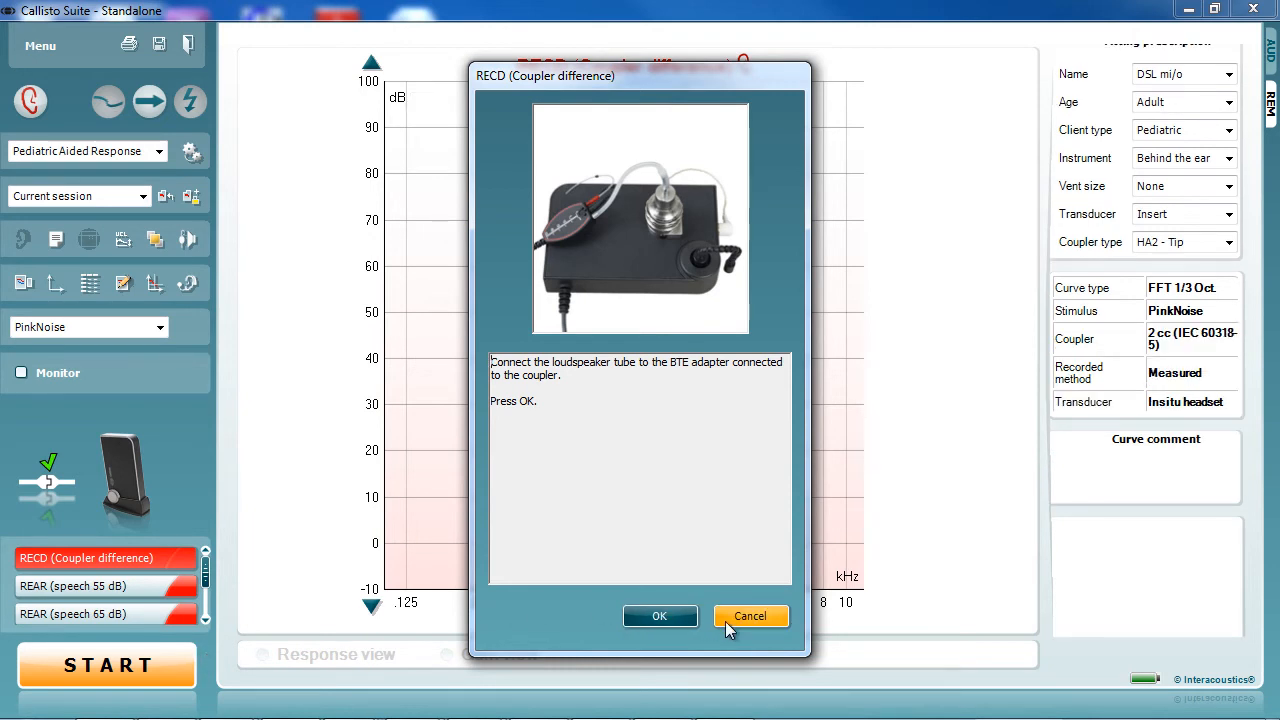
- Confirm the coupler connection, then confirm the probe tube is in the ear
{"action": "left_click", "coordinate": [660, 616]}
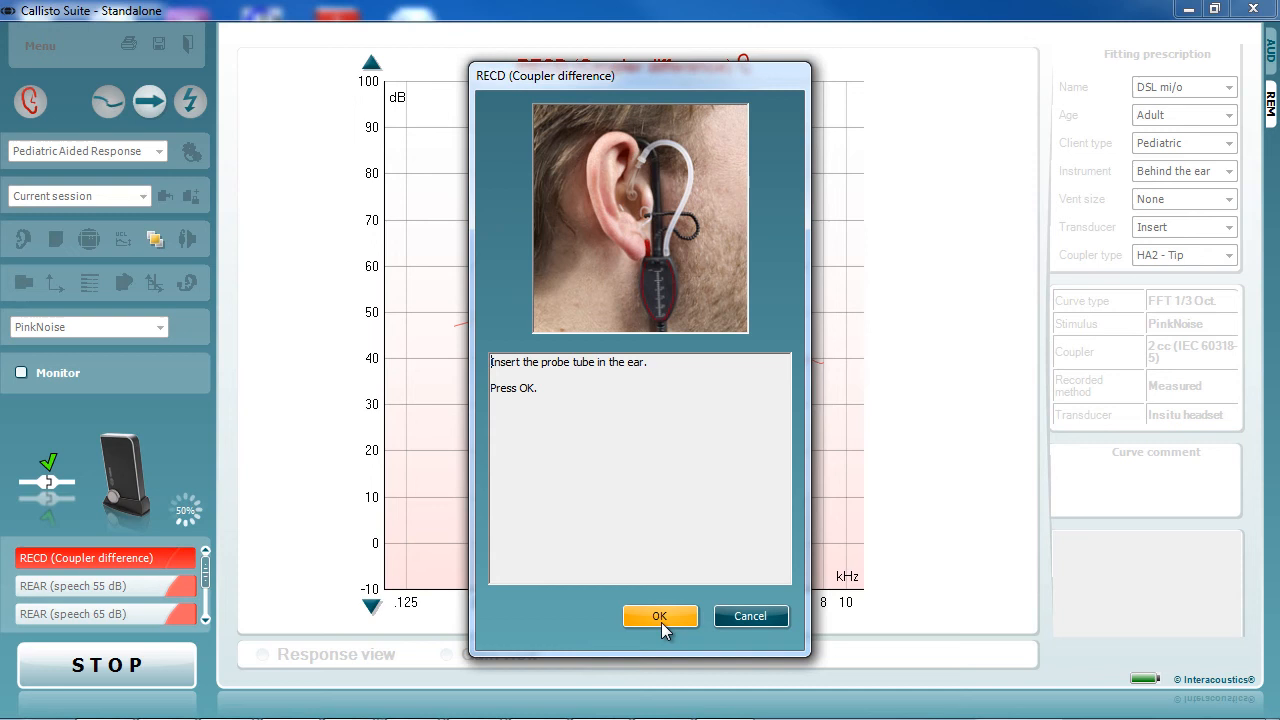
{"action": "left_click", "coordinate": [660, 616]}
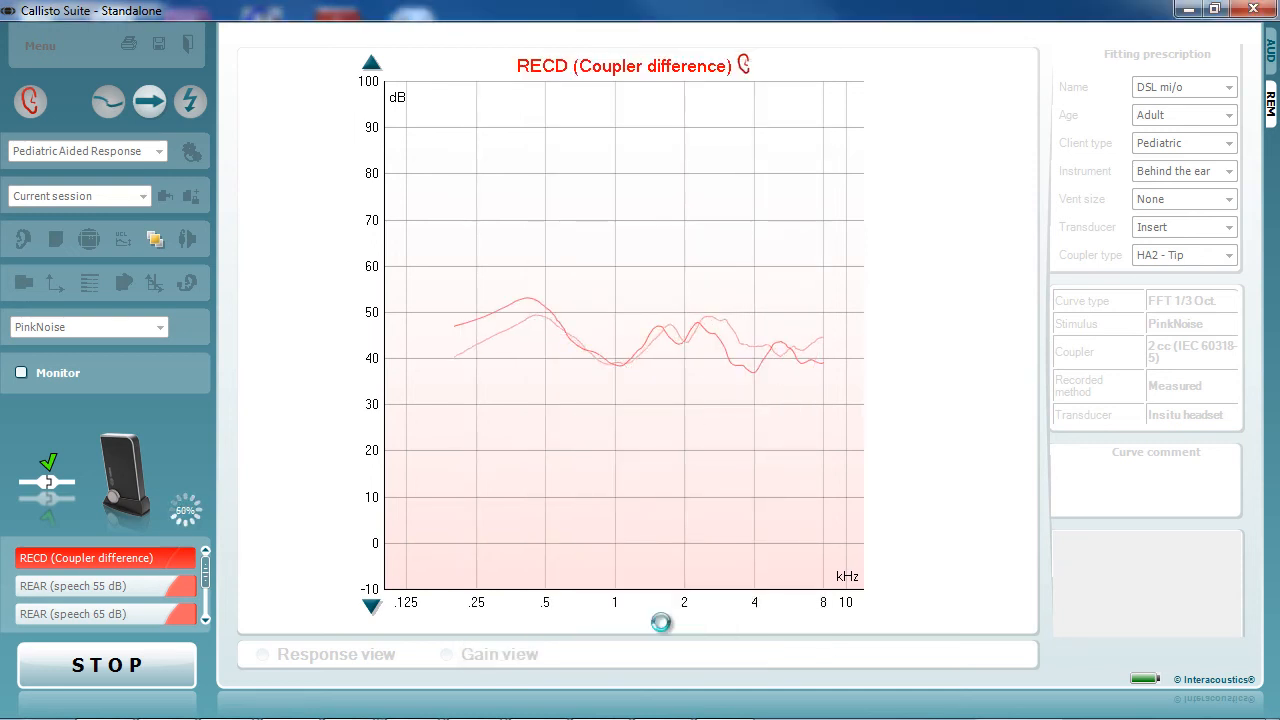